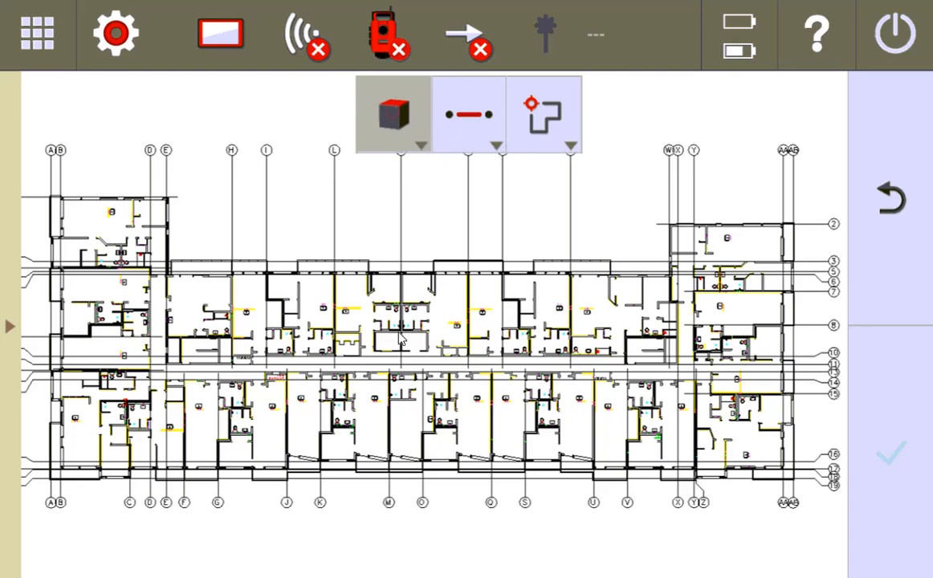
# Step: Zoom to extents from the view options so the full floor plan fits the screen
pyautogui.click(391, 113)
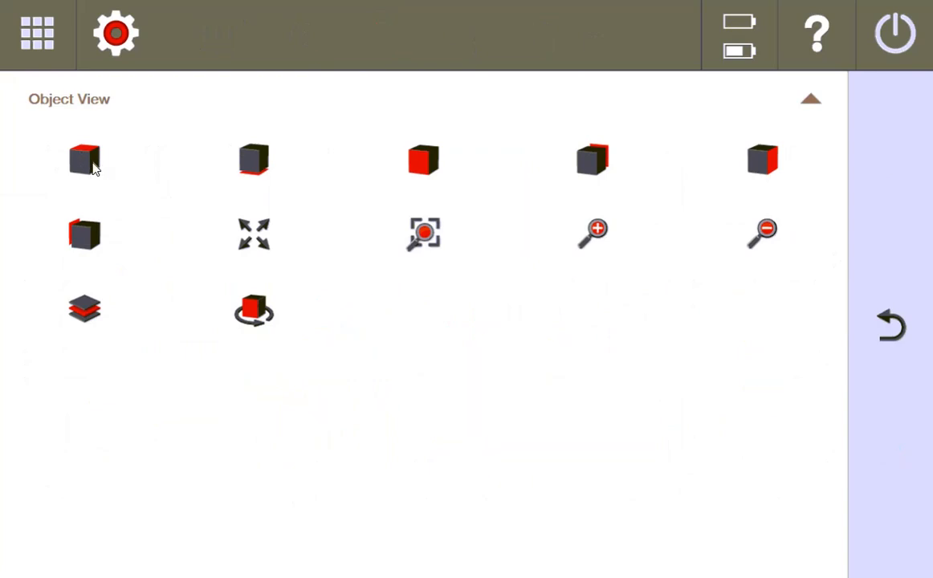
pyautogui.moveTo(769, 169)
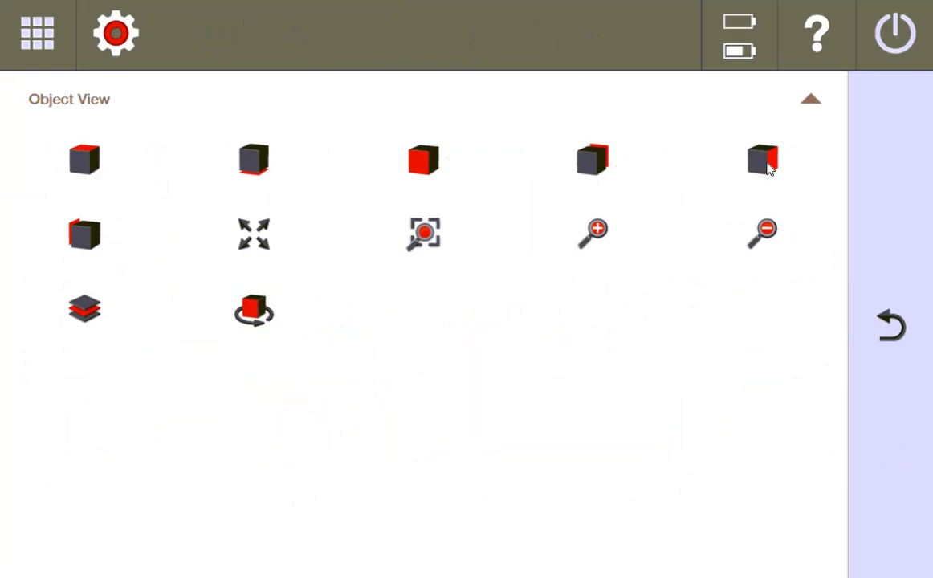
pyautogui.moveTo(91, 240)
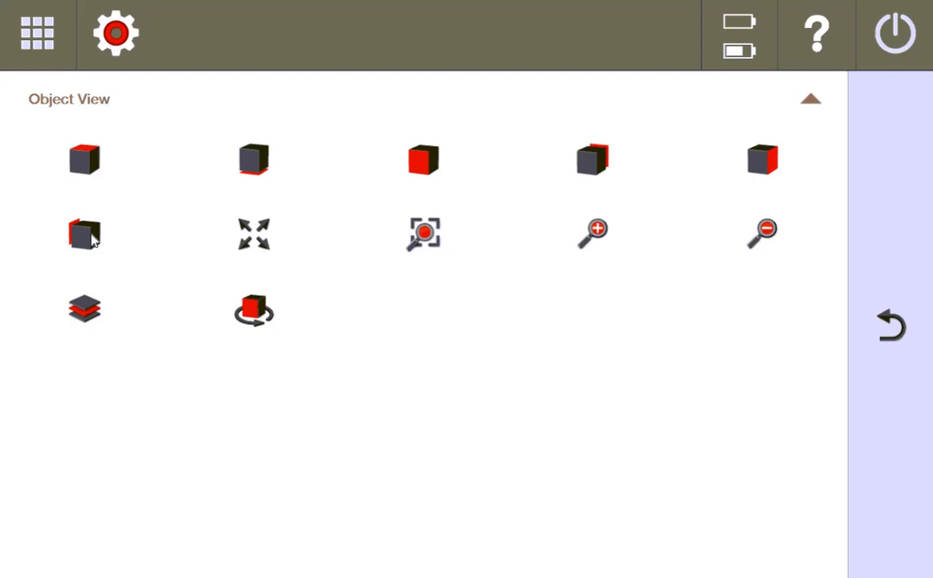
pyautogui.moveTo(550, 167)
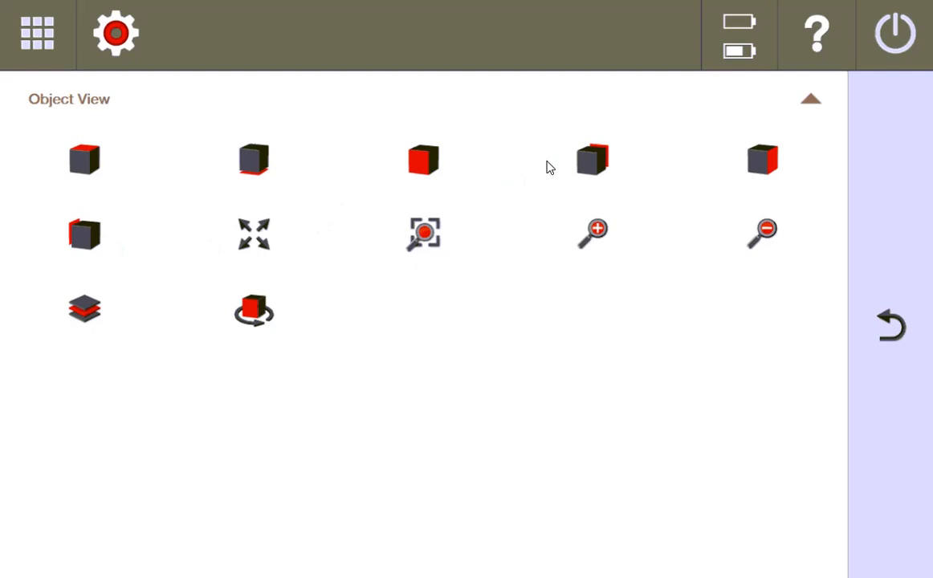
pyautogui.moveTo(559, 244)
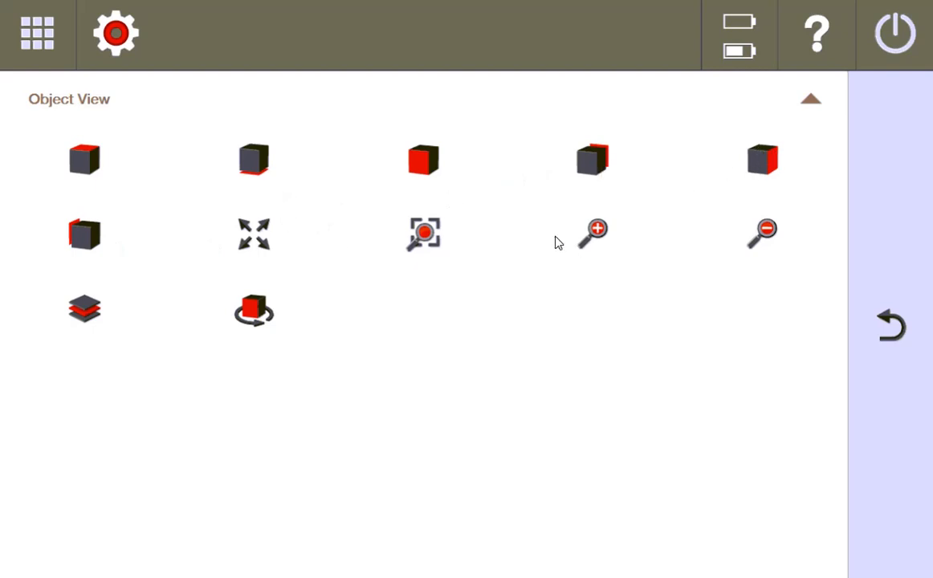
pyautogui.moveTo(361, 199)
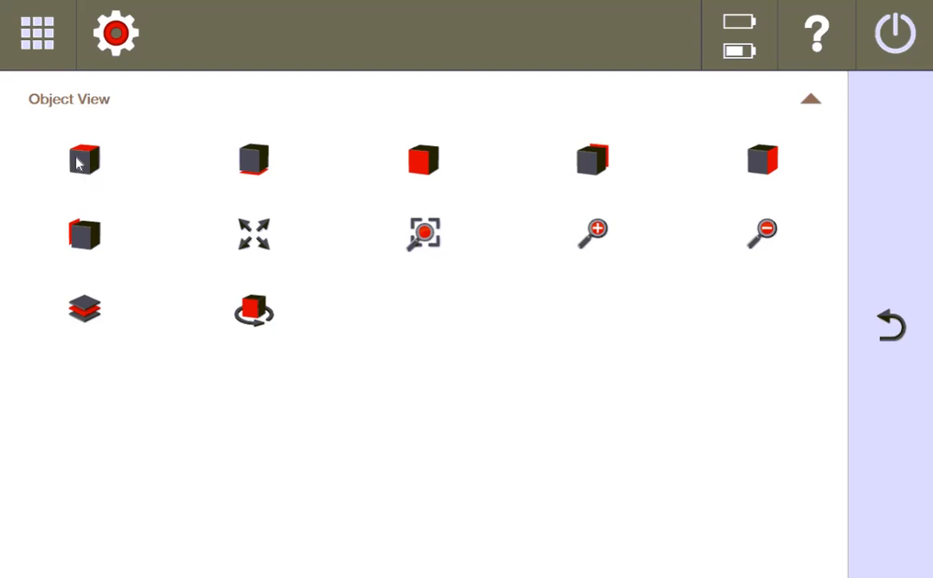
pyautogui.moveTo(85, 163)
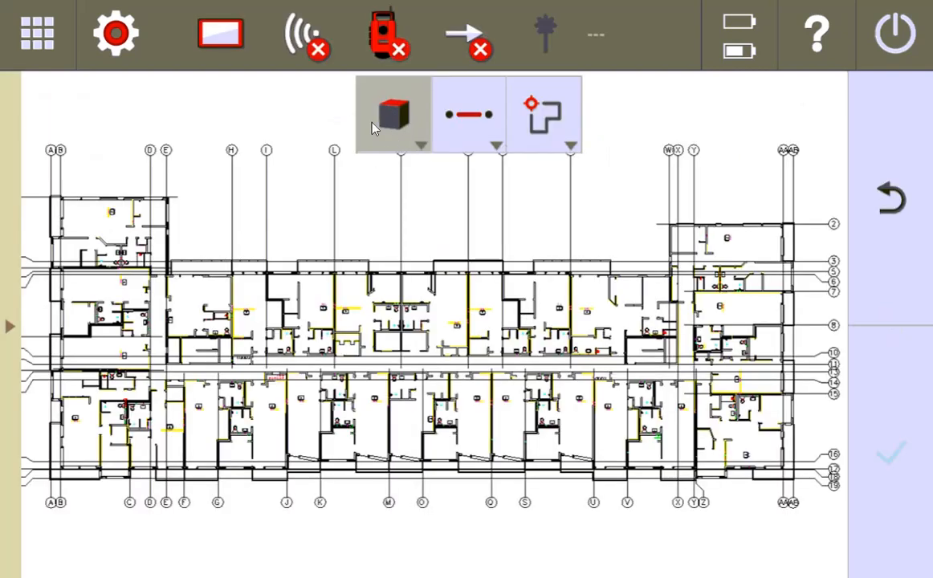
pyautogui.click(389, 113)
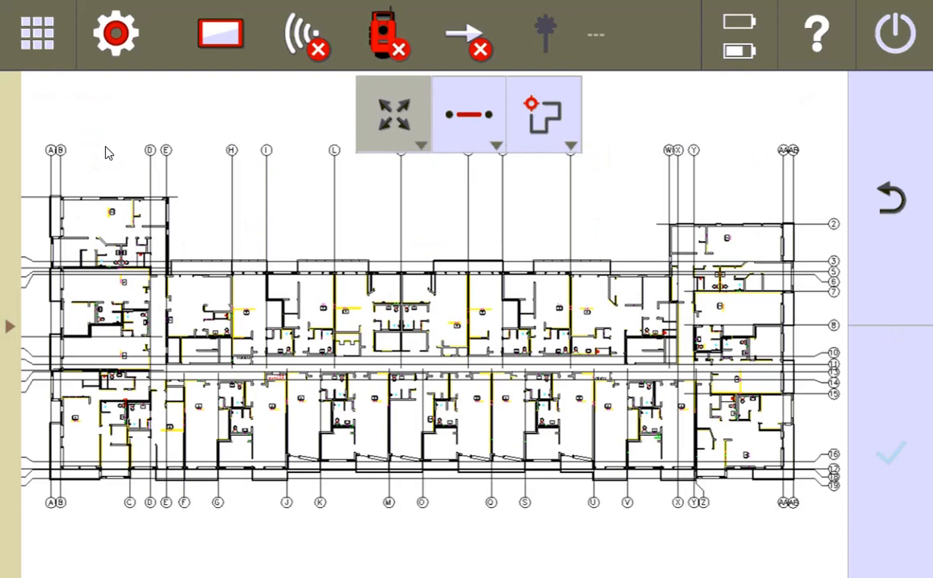
pyautogui.moveTo(201, 236)
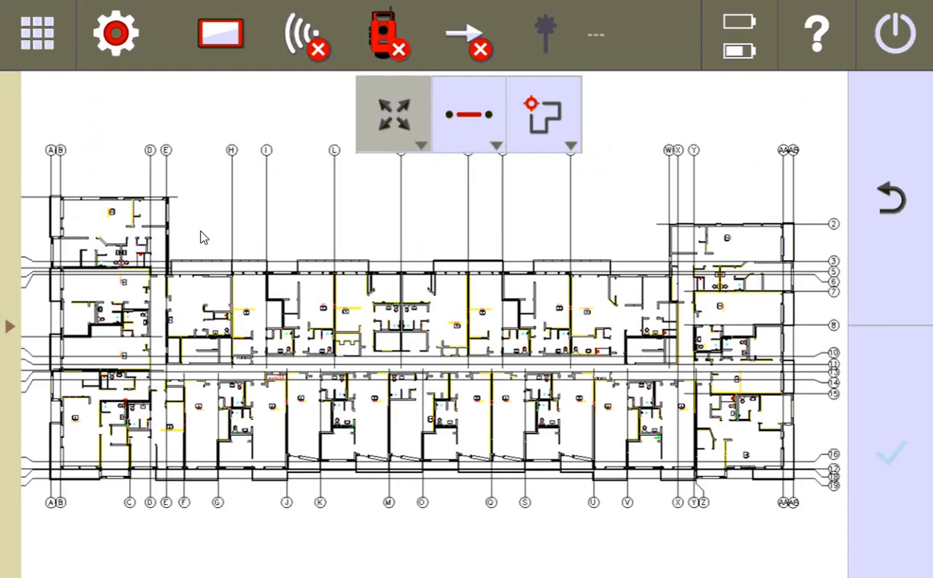
pyautogui.moveTo(754, 192)
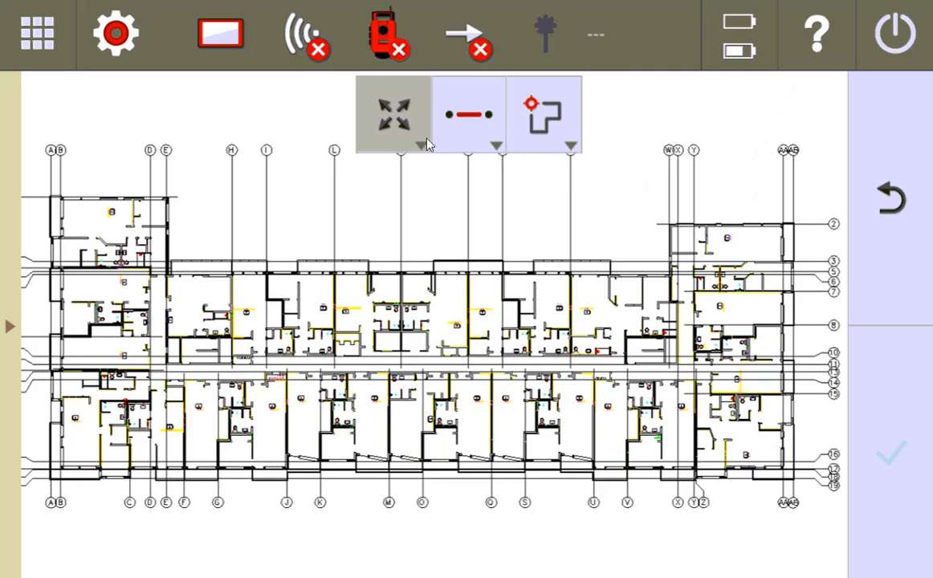
pyautogui.moveTo(119, 299)
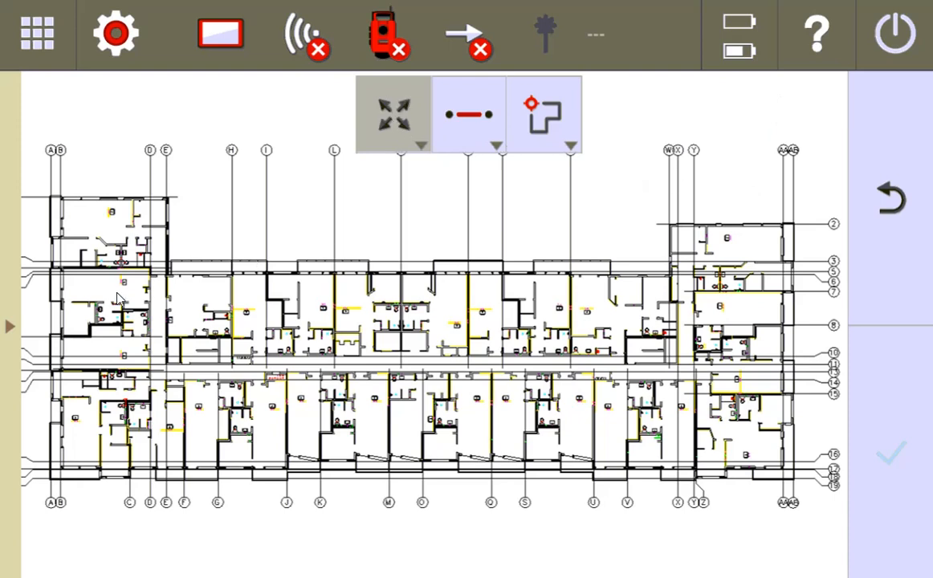
pyautogui.moveTo(406, 117)
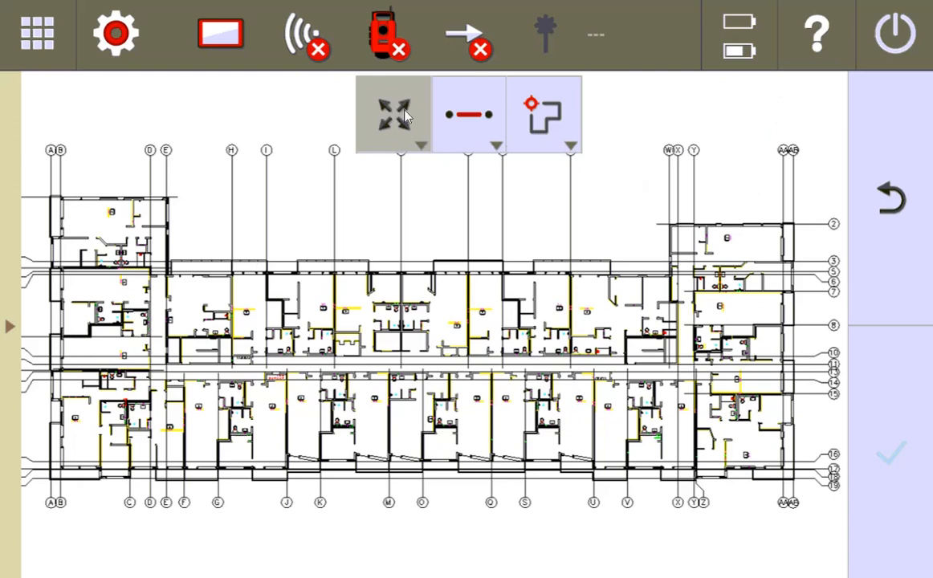
pyautogui.moveTo(138, 154)
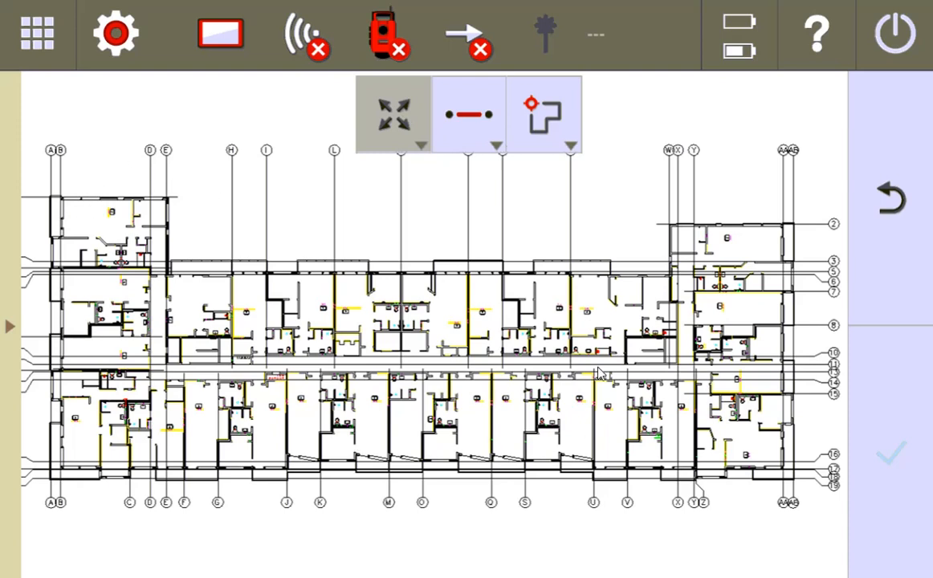
pyautogui.moveTo(614, 270)
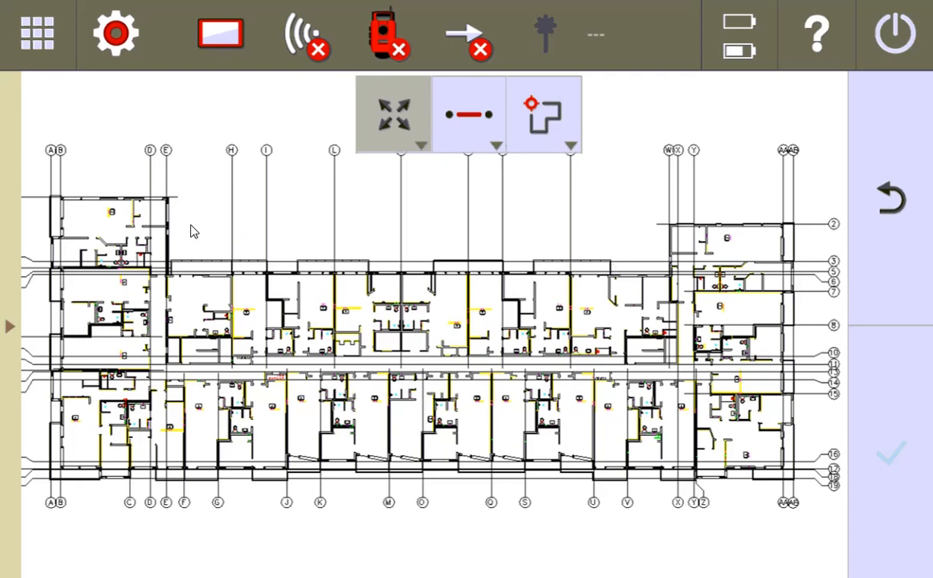
pyautogui.moveTo(293, 163)
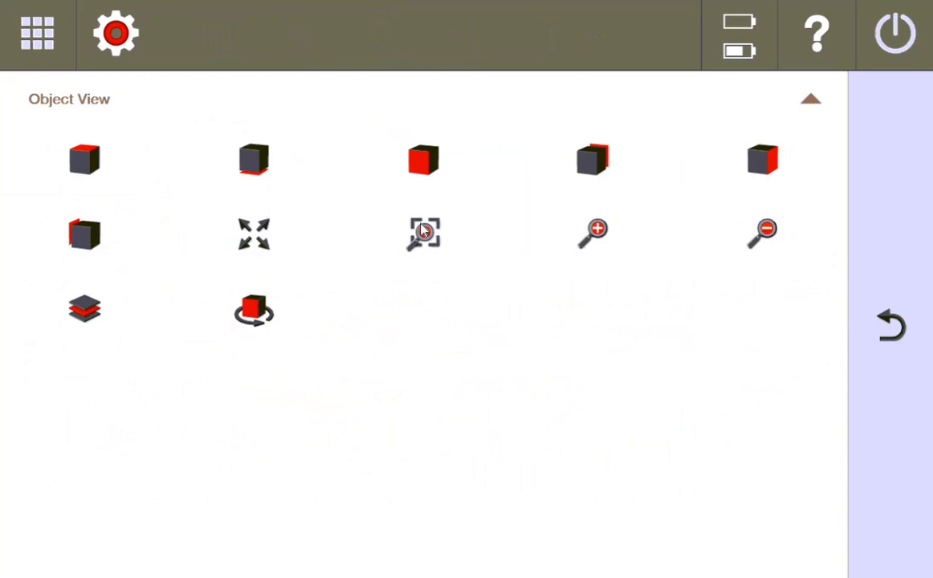
# Step: Open the Layers panel beside the plan, listing CAD layers like DEFPOINTS and I-WALL
pyautogui.click(424, 233)
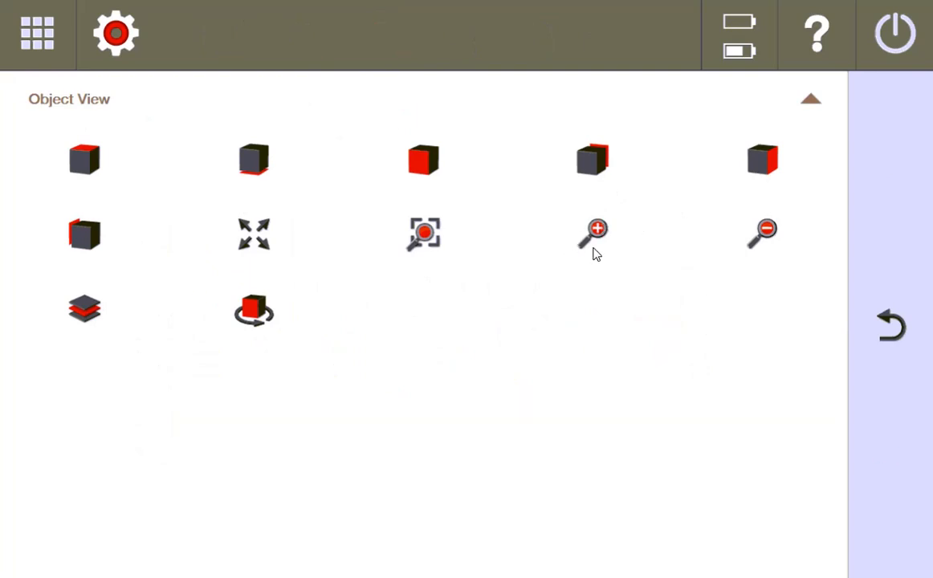
pyautogui.moveTo(254, 311)
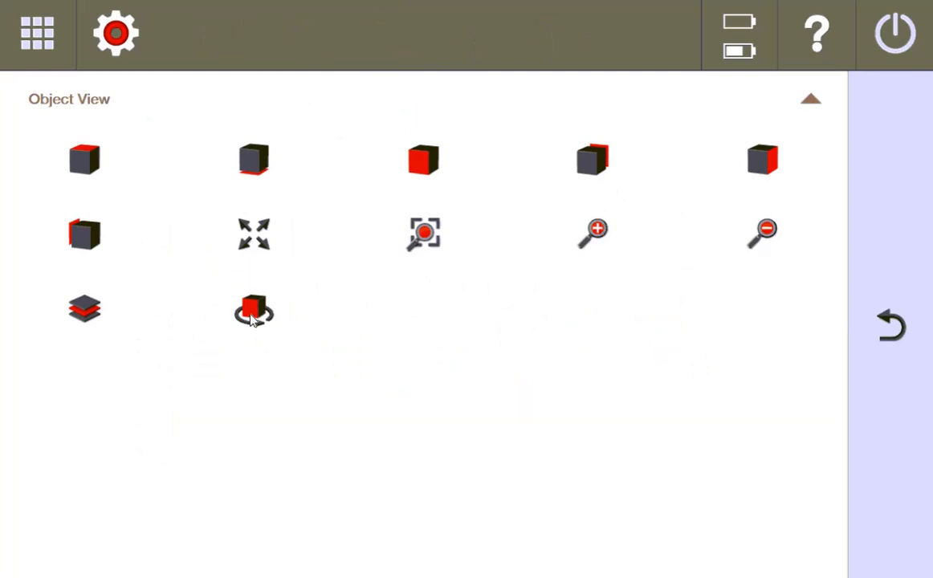
pyautogui.click(254, 311)
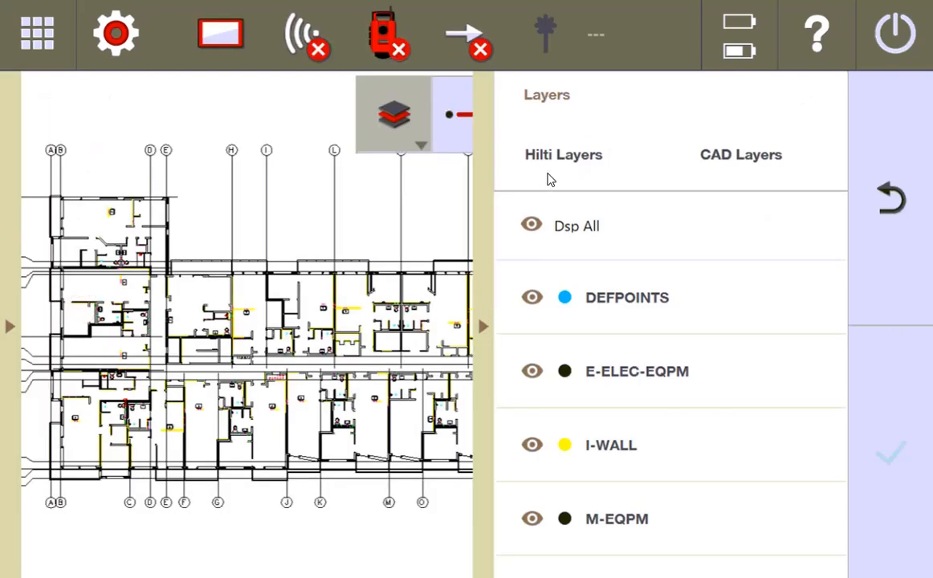
pyautogui.moveTo(553, 175)
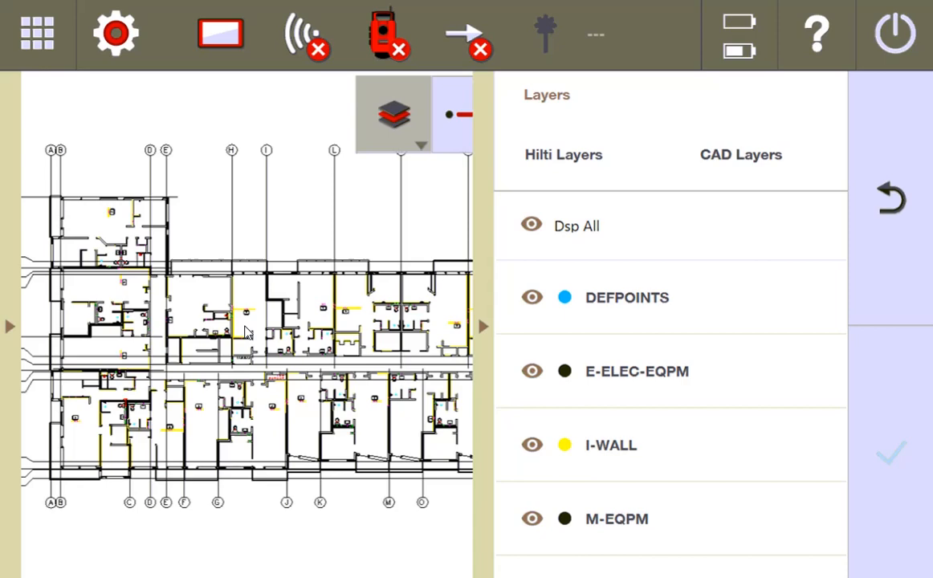
pyautogui.moveTo(198, 336)
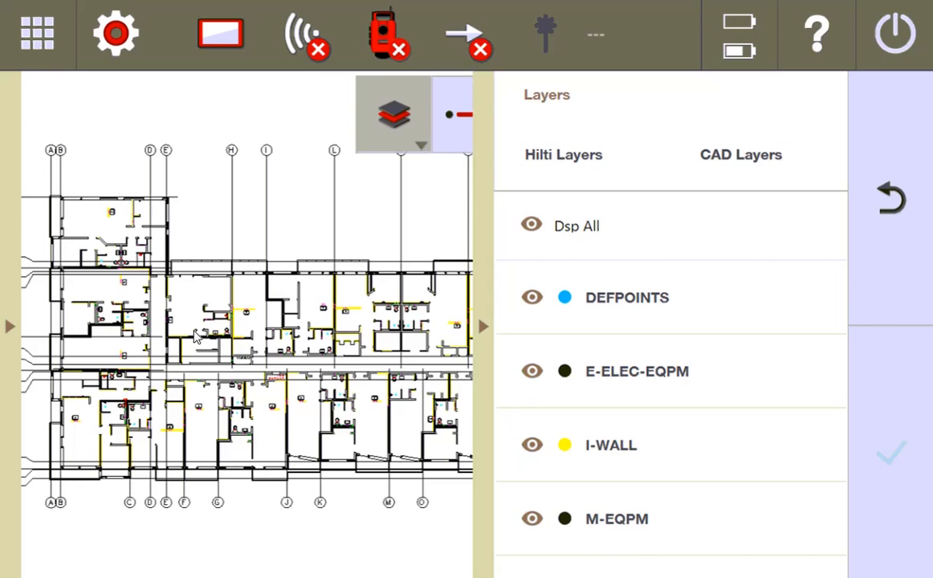
pyautogui.moveTo(313, 289)
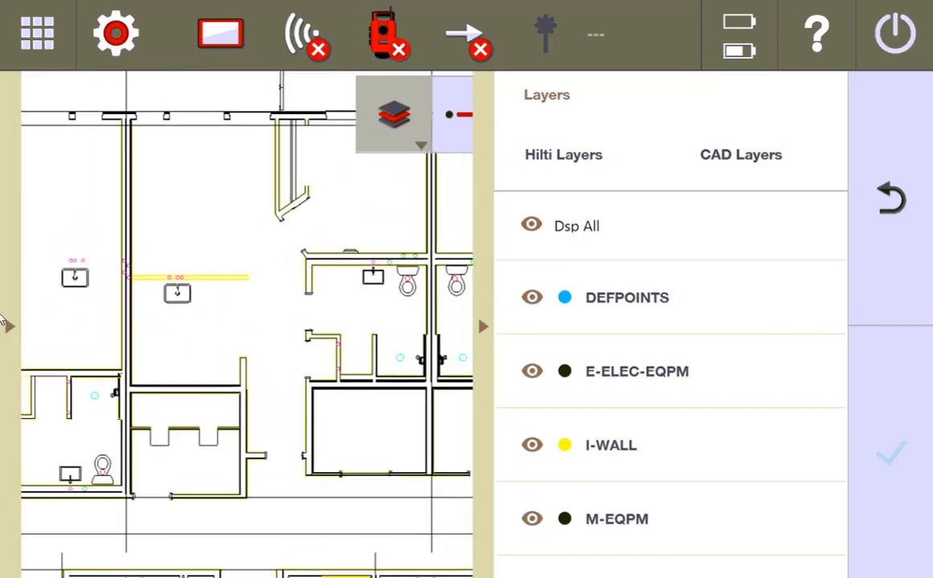
pyautogui.moveTo(92, 267)
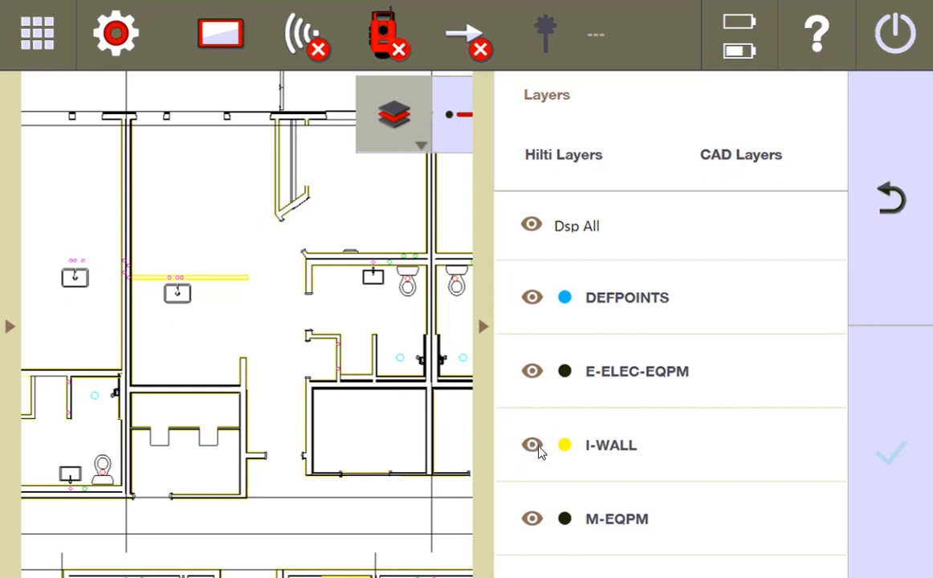
# Step: Hide the I-WALL, E-ELEC-EQPM and M-EQPM layers, then show I-WALL again
pyautogui.click(531, 445)
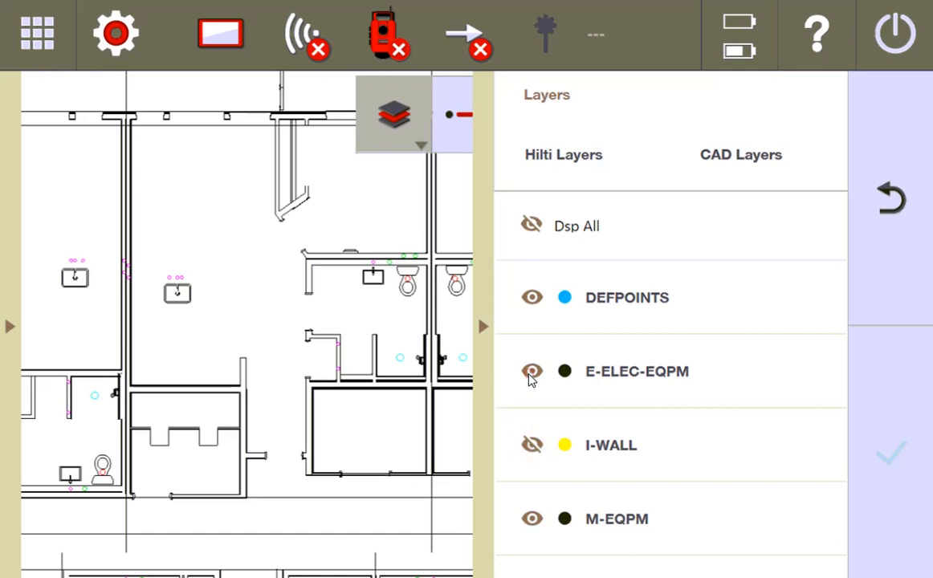
pyautogui.click(531, 371)
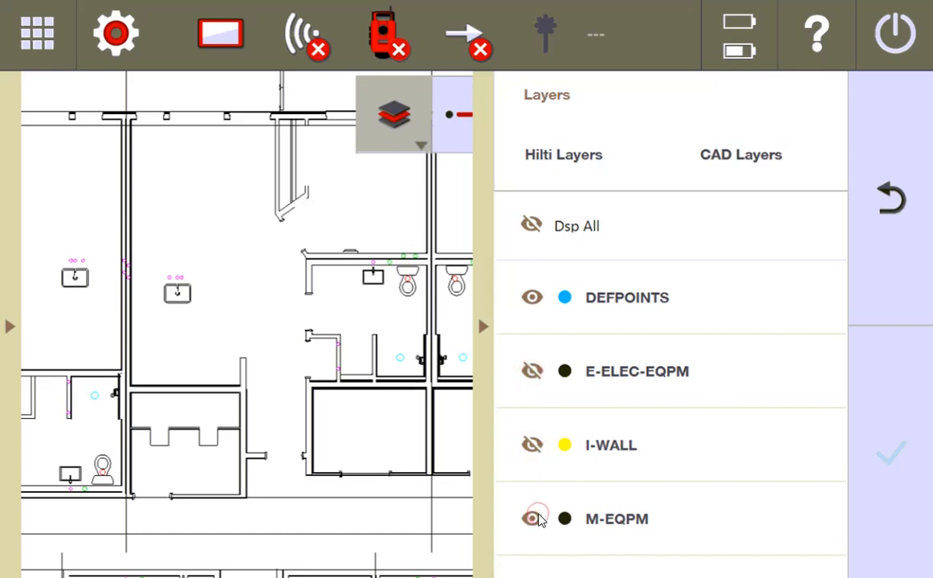
pyautogui.click(531, 518)
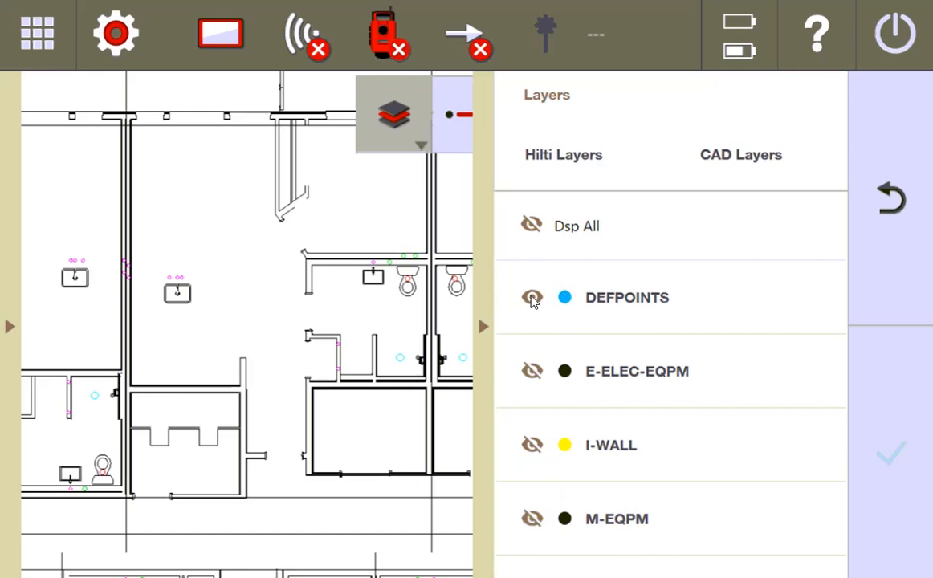
pyautogui.click(531, 297)
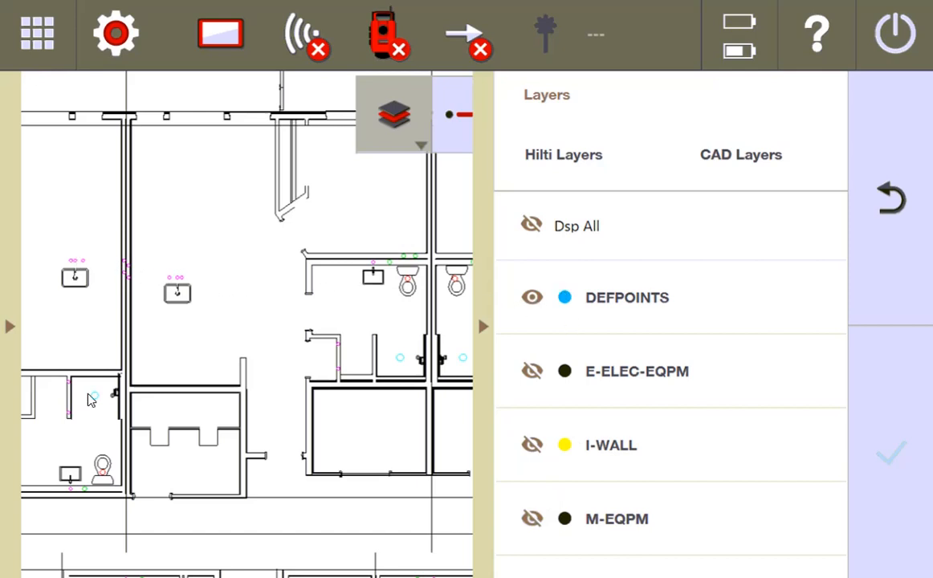
pyautogui.moveTo(394, 289)
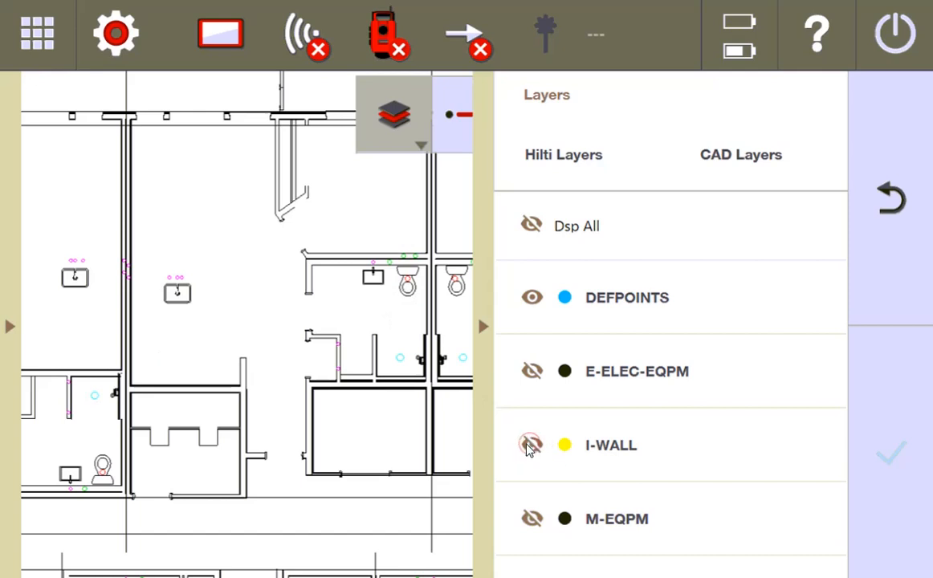
pyautogui.click(531, 445)
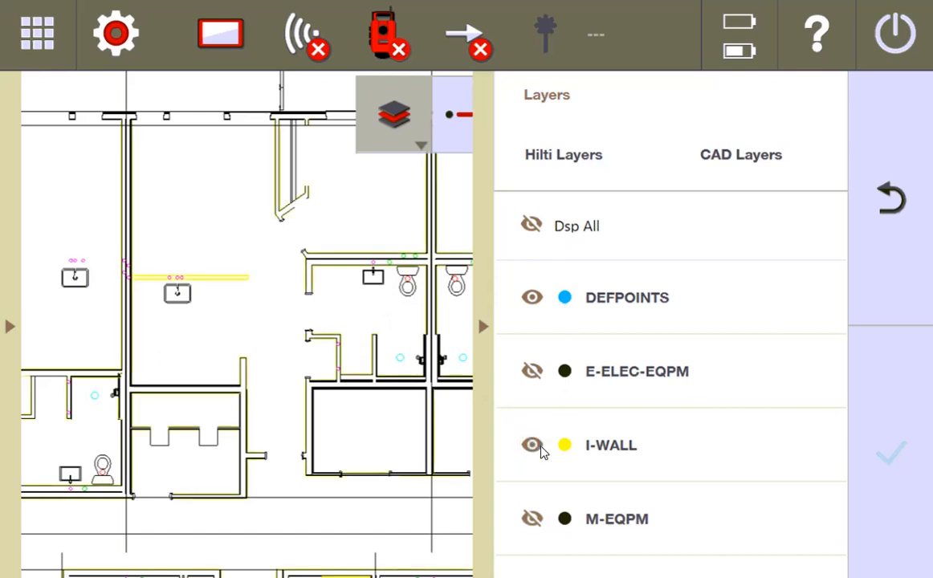
# Step: Toggle Dsp All off and back on, then view the Hilti layers list
pyautogui.click(531, 225)
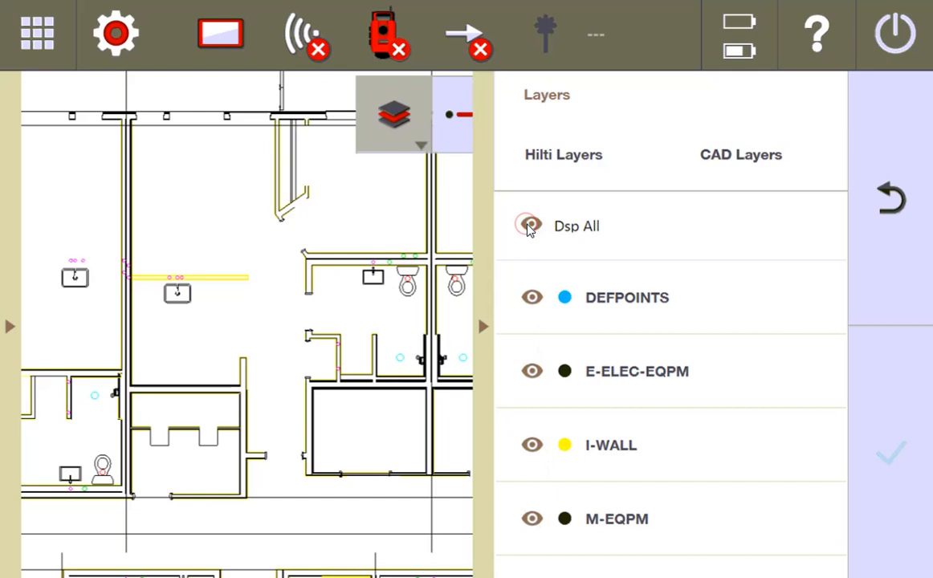
pyautogui.click(530, 226)
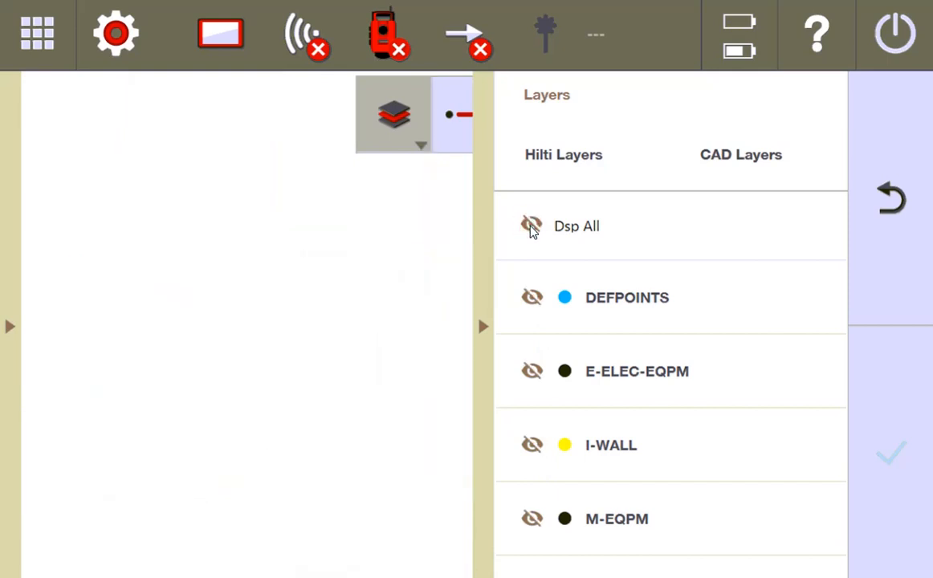
pyautogui.click(532, 225)
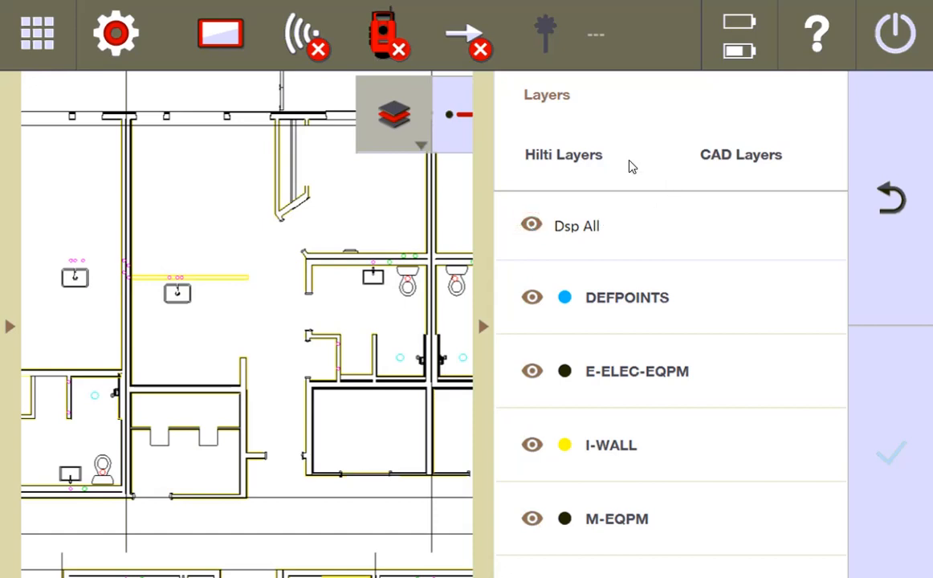
pyautogui.click(740, 154)
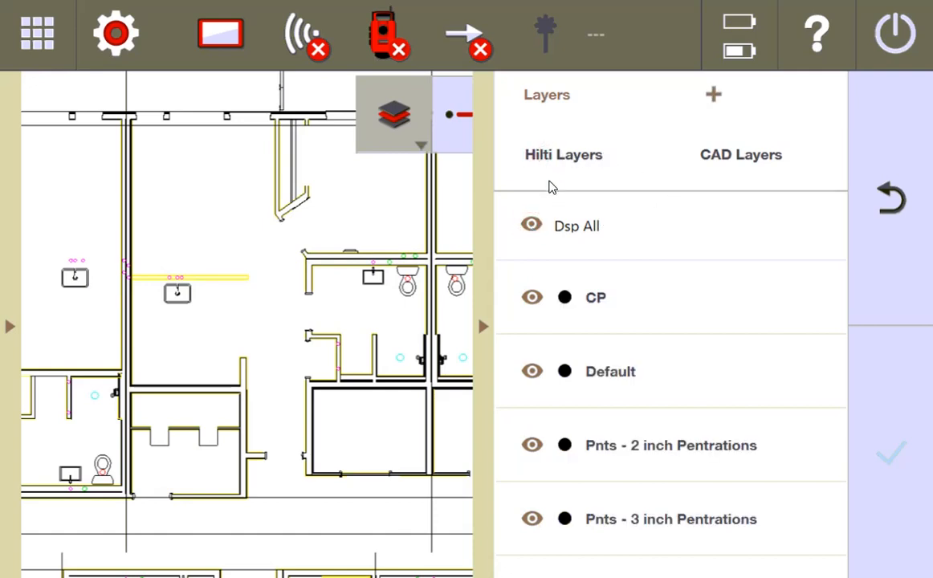
pyautogui.moveTo(512, 539)
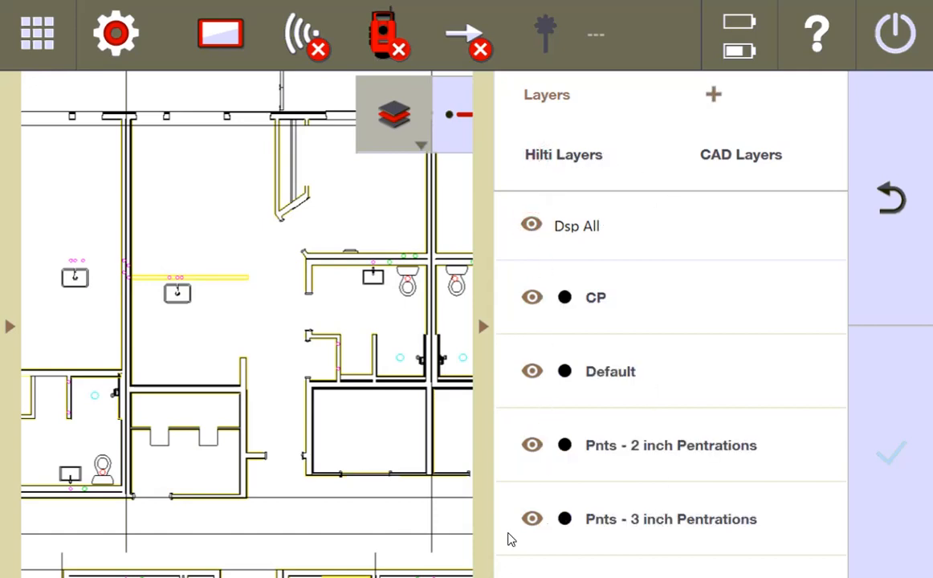
pyautogui.moveTo(535, 335)
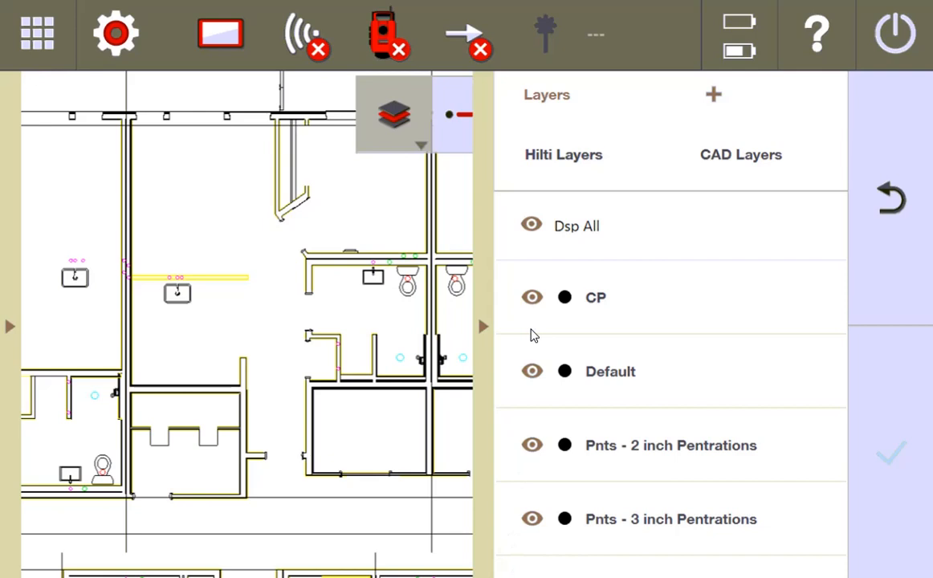
pyautogui.moveTo(291, 328)
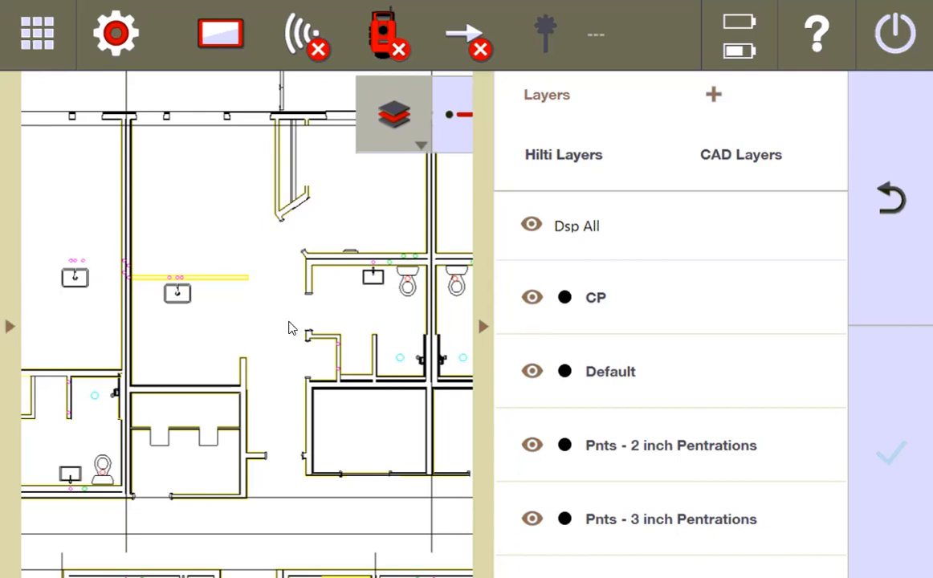
pyautogui.moveTo(522, 412)
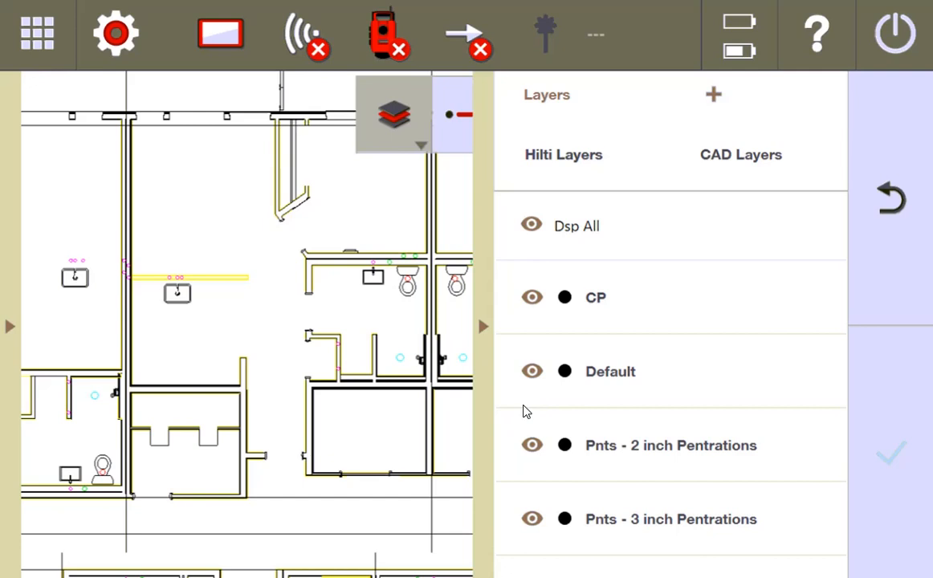
pyautogui.moveTo(654, 502)
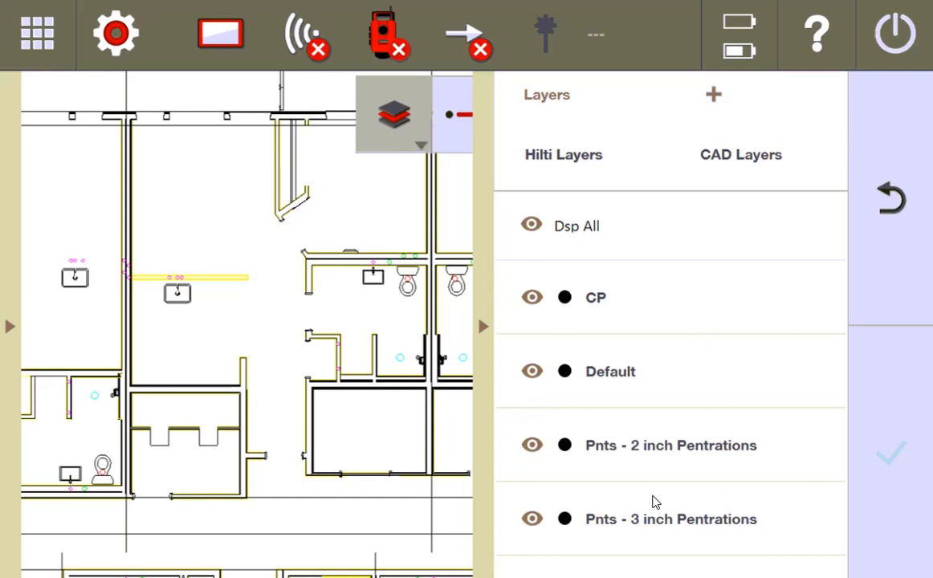
pyautogui.moveTo(494, 440)
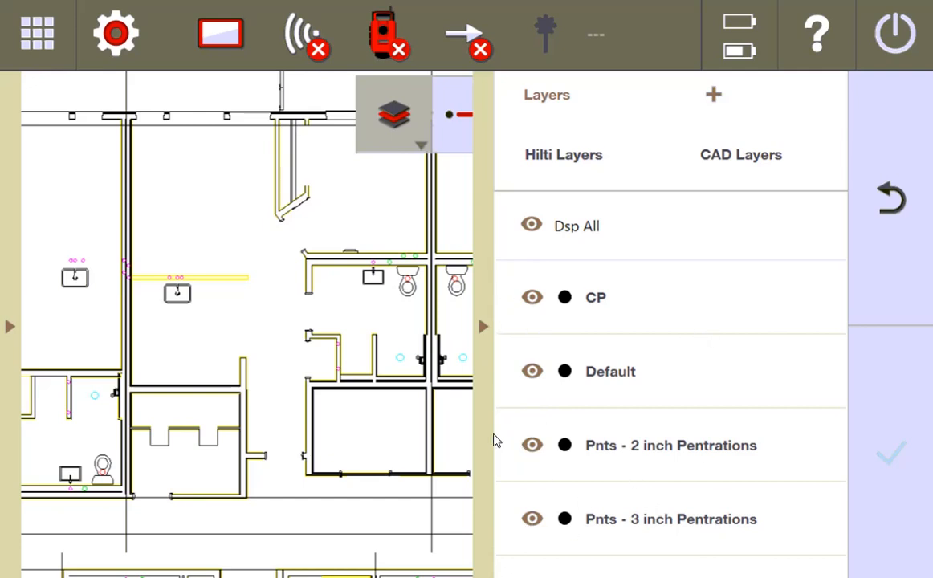
pyautogui.moveTo(498, 436)
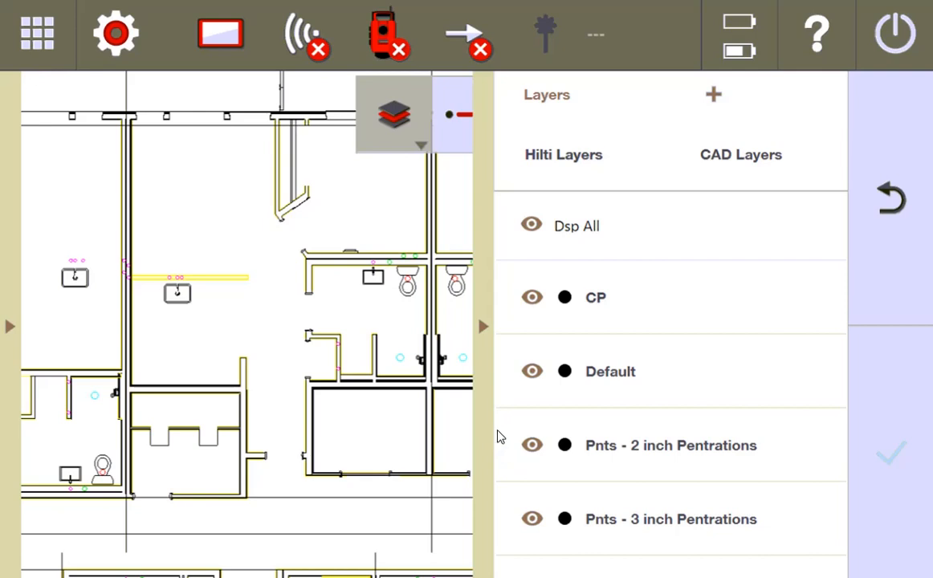
pyautogui.moveTo(582, 222)
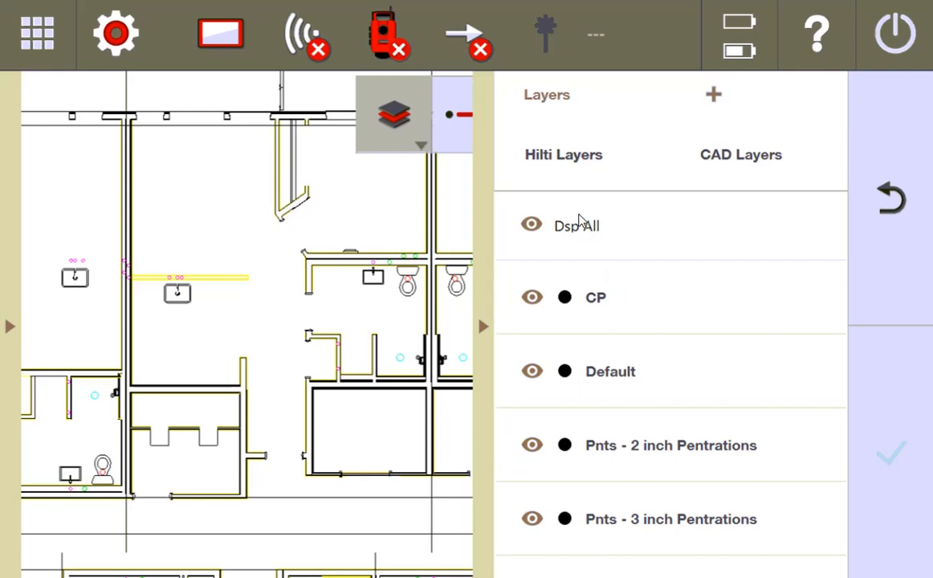